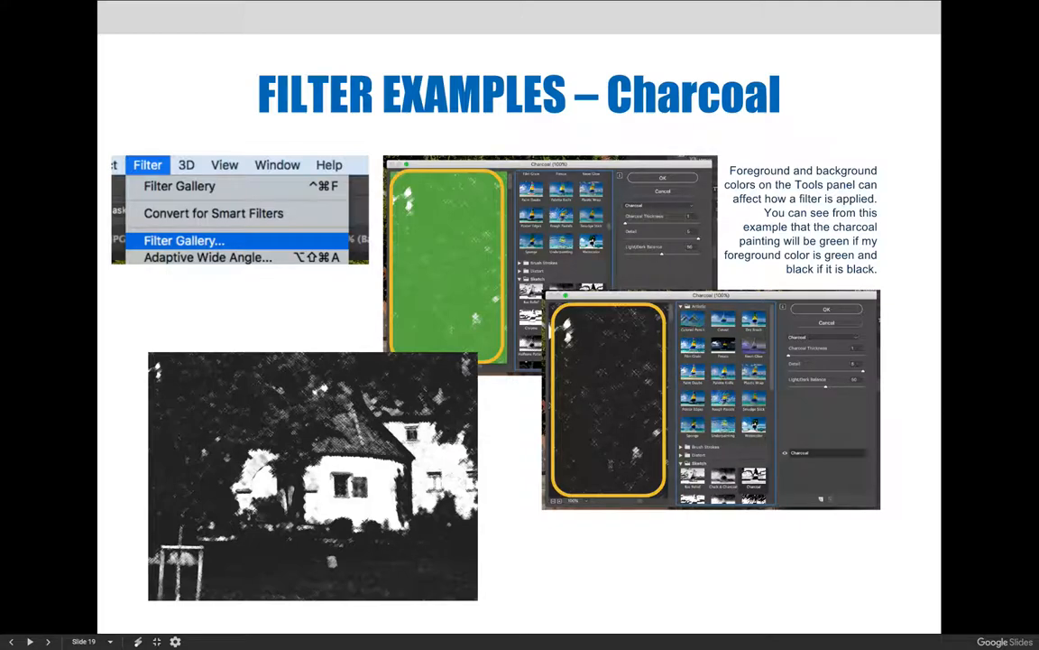
Leave the Charcoal filter examples slide and move to the house photo in Photoshop.
click(47, 641)
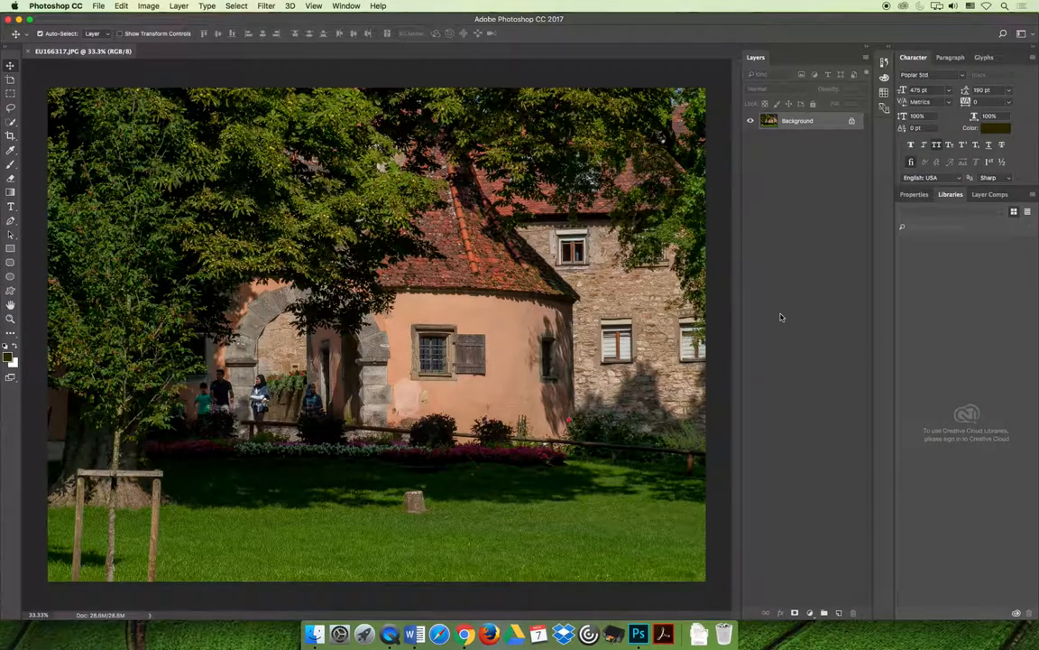
Duplicate the house photo's Background layer and bring up the copy's layer options.
right_click(797, 119)
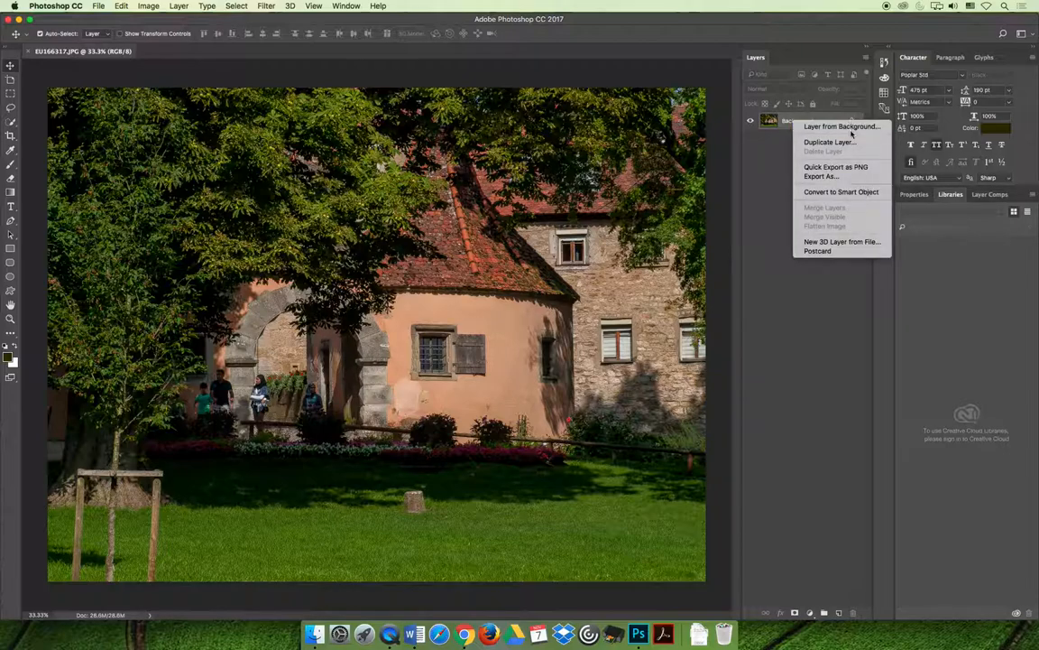
click(828, 141)
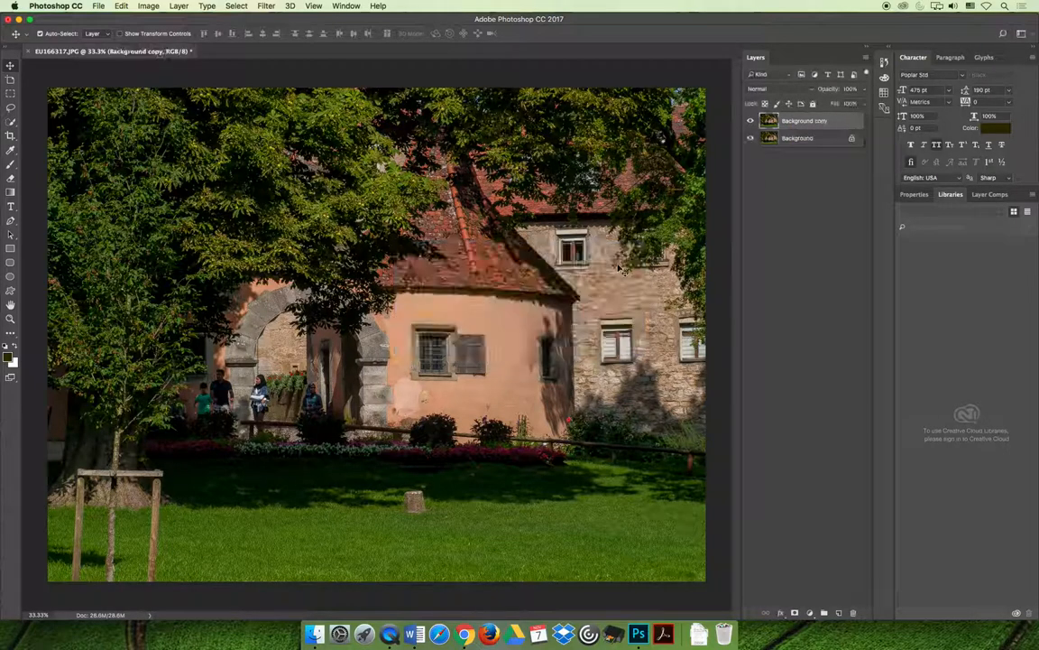
right_click(803, 119)
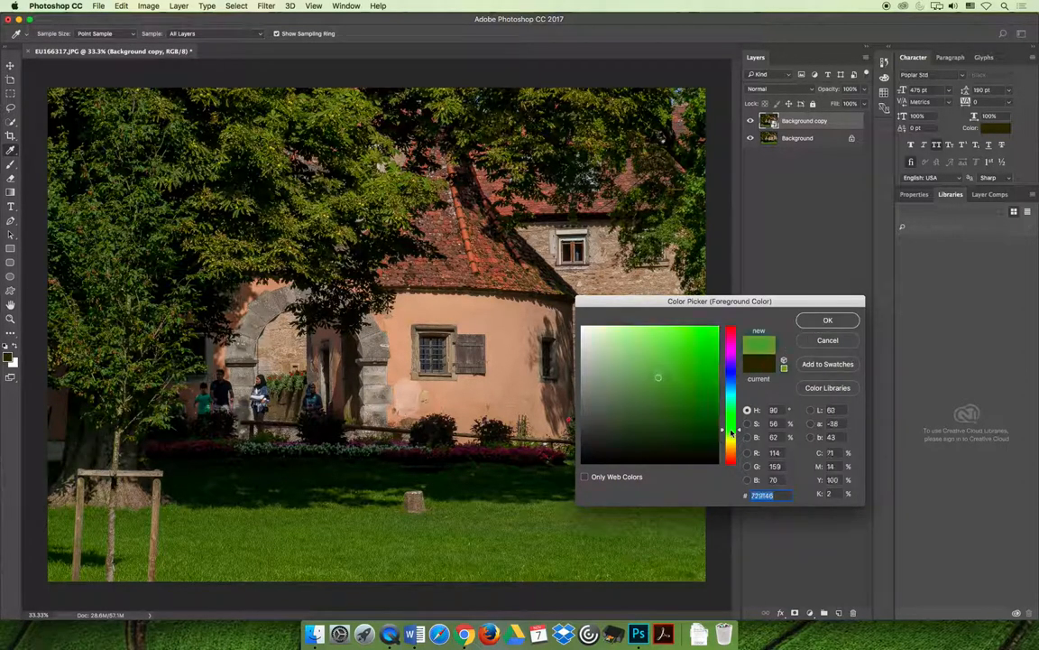
Pick a dark golden brown in the Color Picker as the new foreground colour.
click(679, 425)
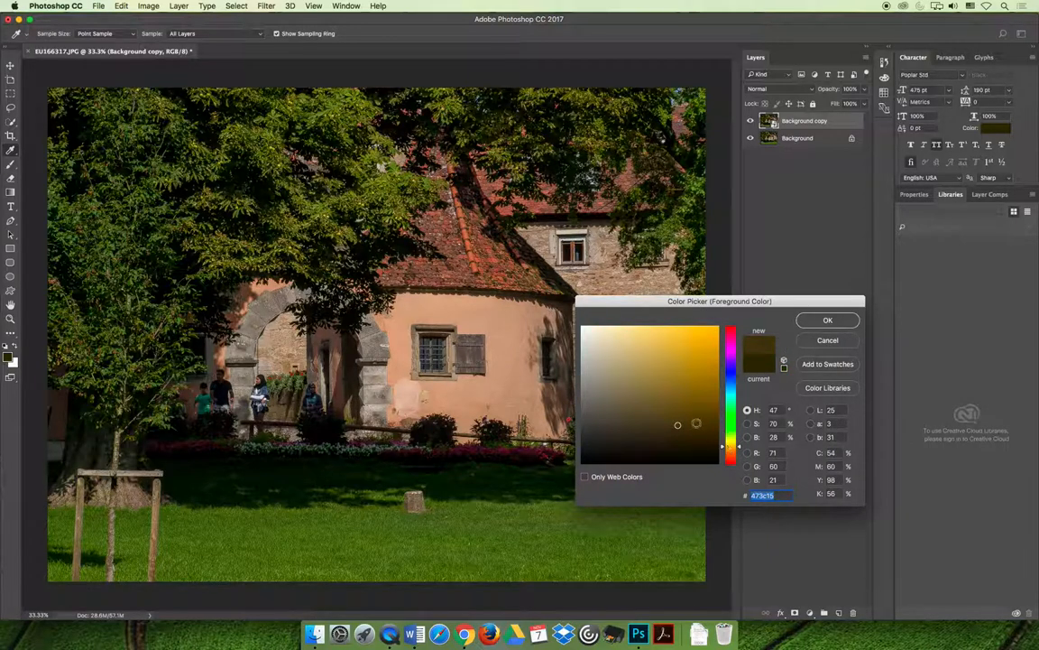
click(700, 404)
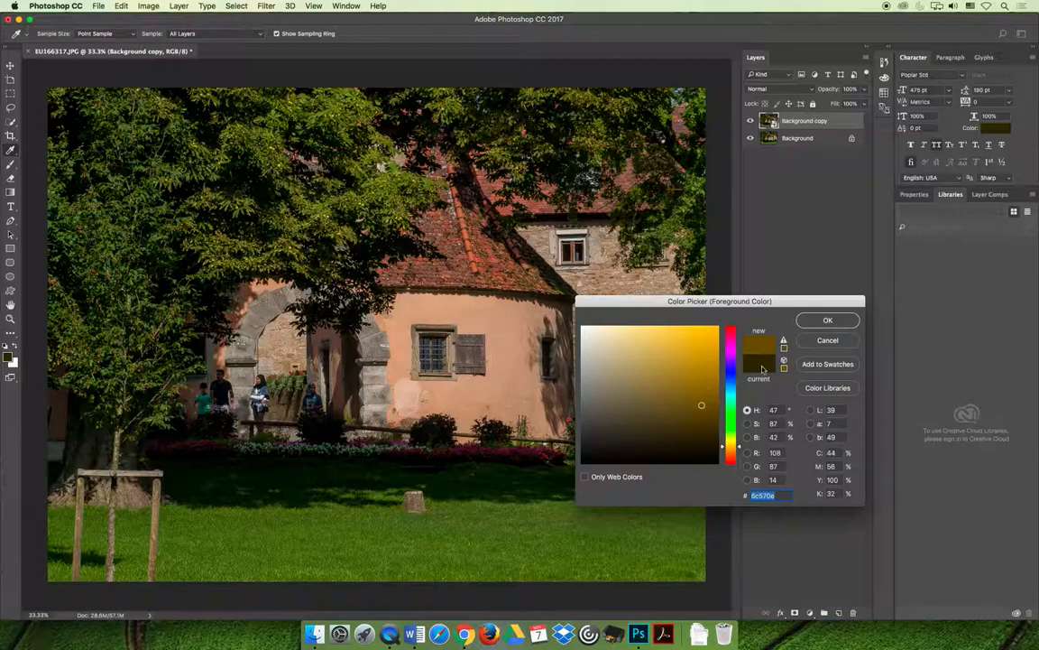
click(827, 320)
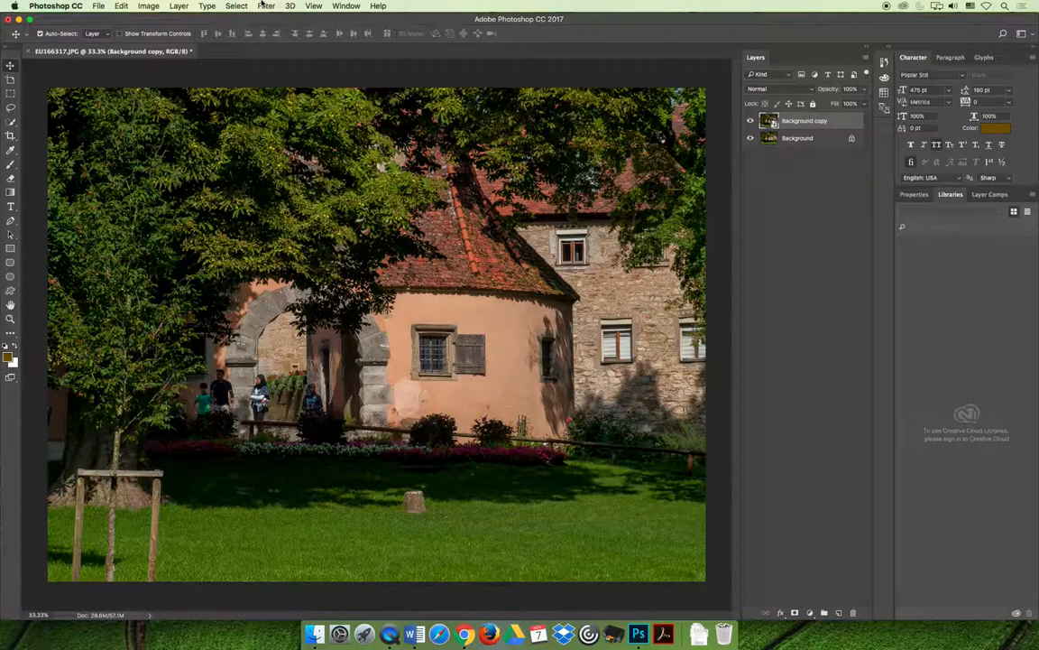
click(265, 6)
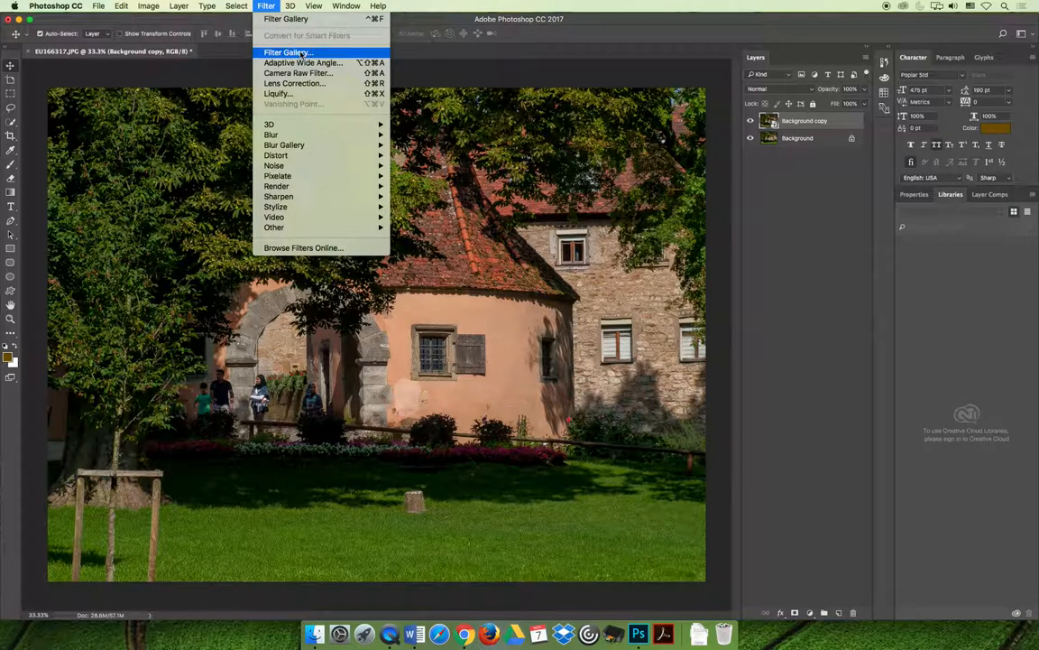
click(285, 50)
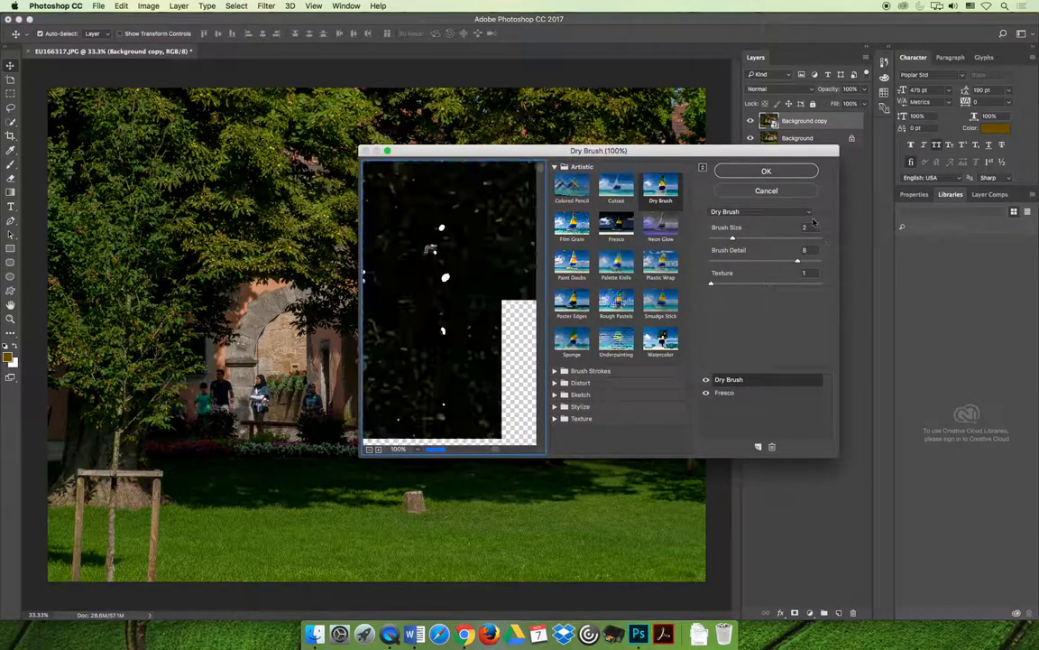
click(765, 211)
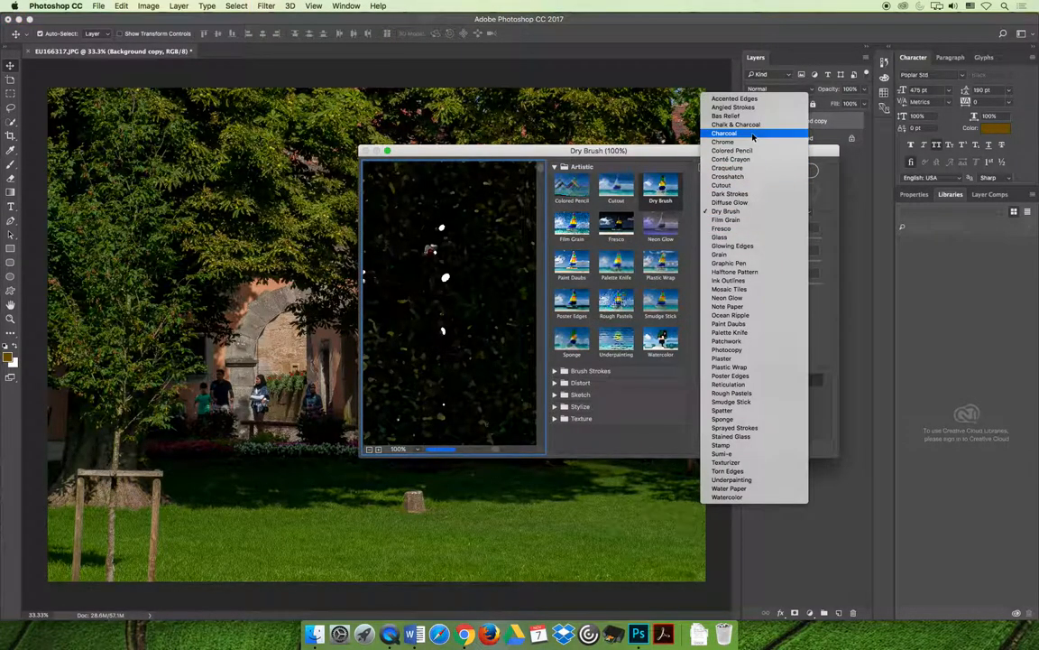
click(725, 134)
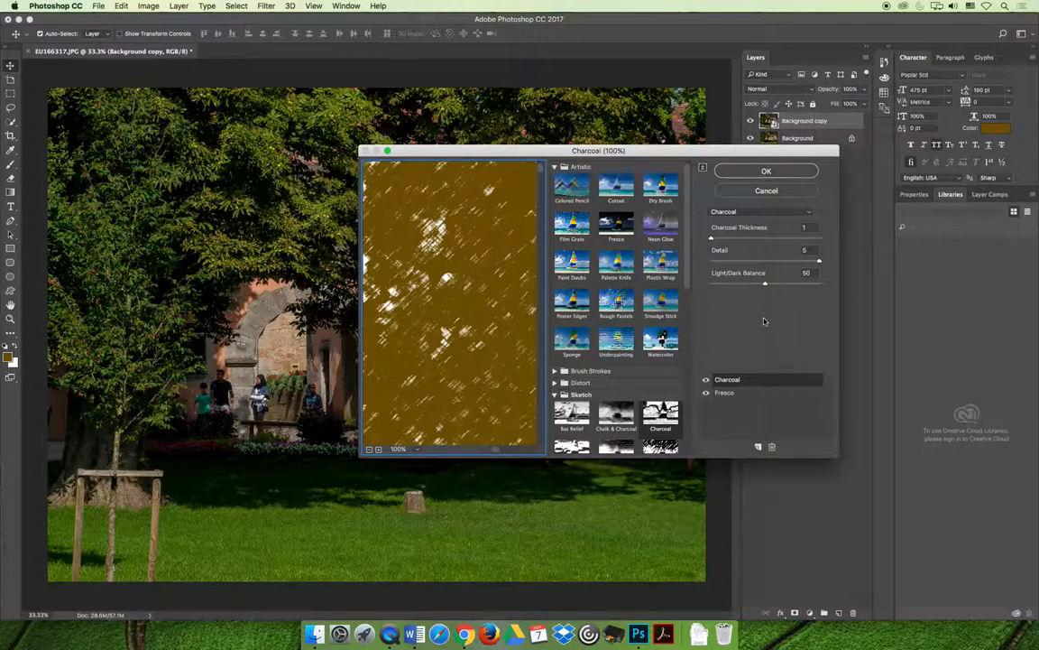
mouse_move(761, 322)
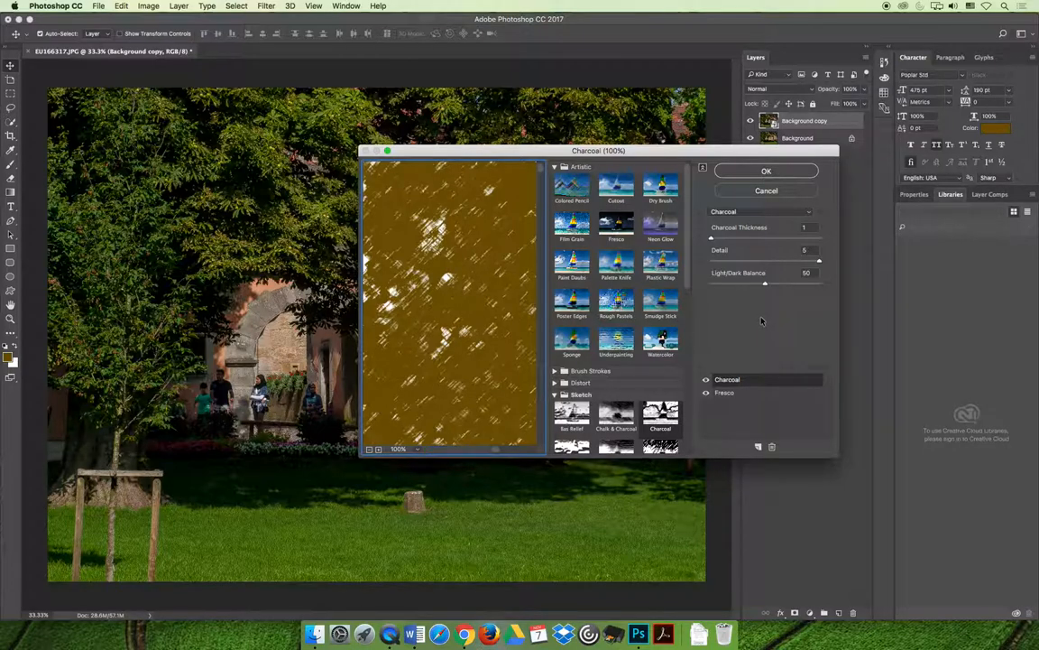
click(725, 394)
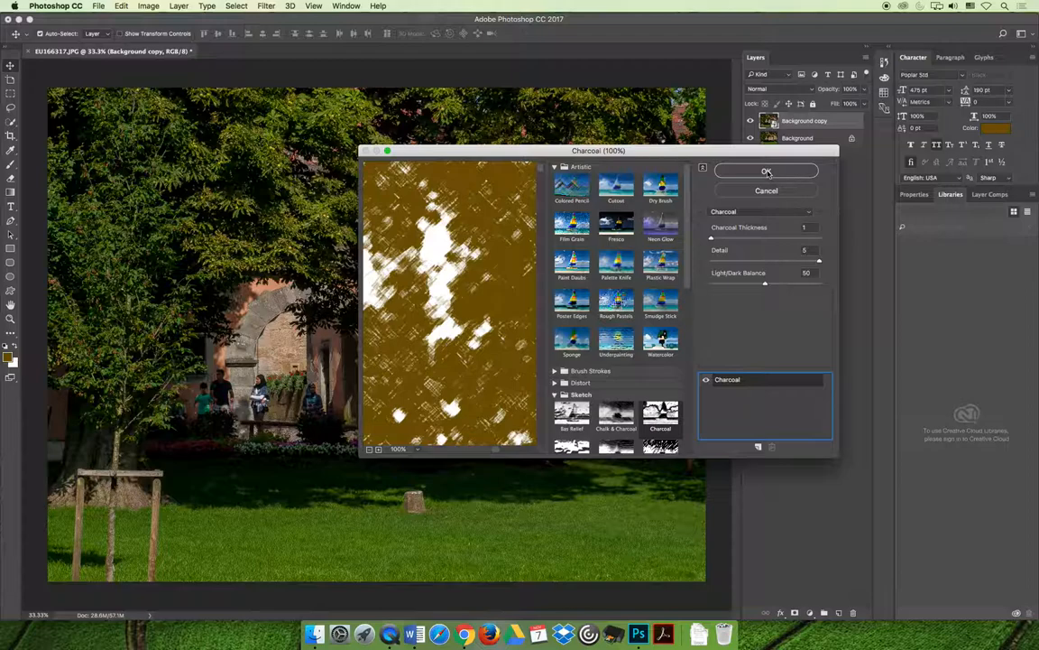
click(765, 171)
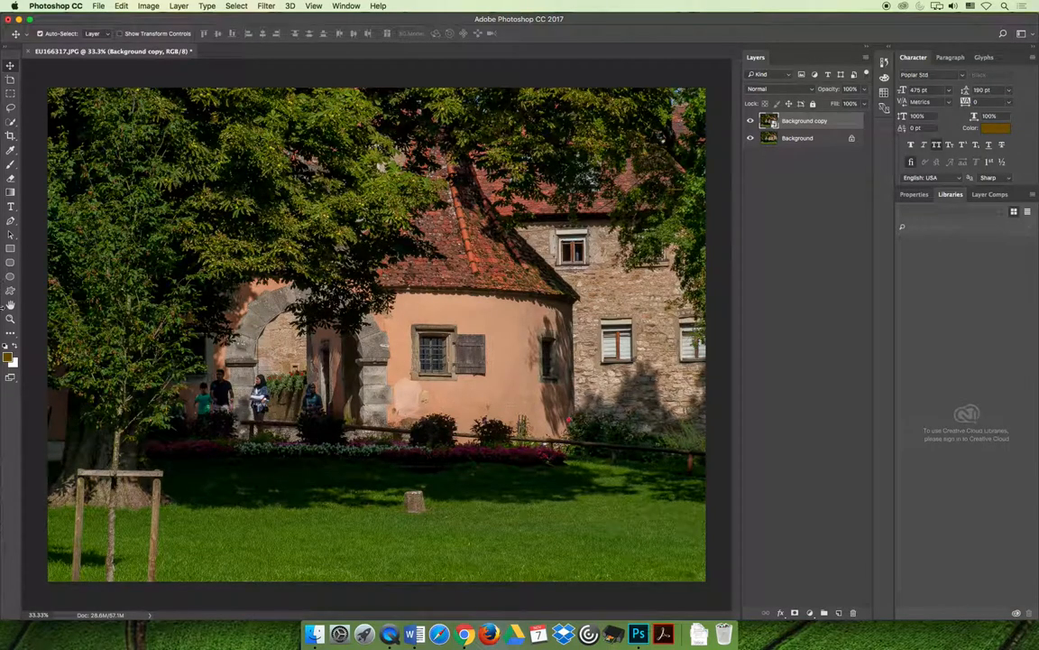
Change the foreground colour to pure black (000000) and confirm it as the painting colour.
click(8, 354)
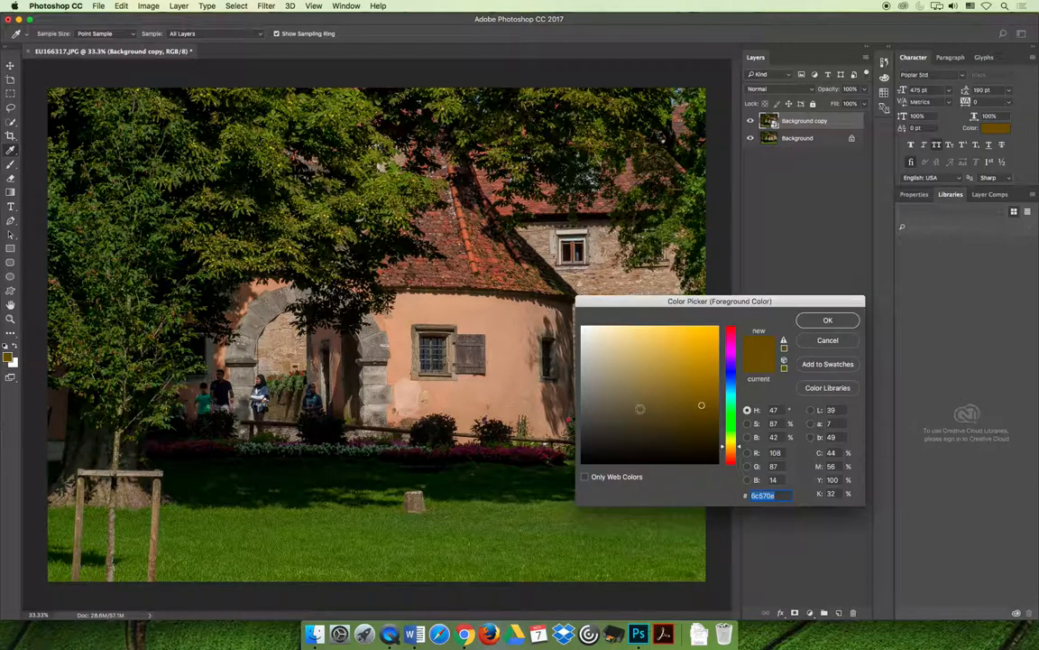
click(563, 476)
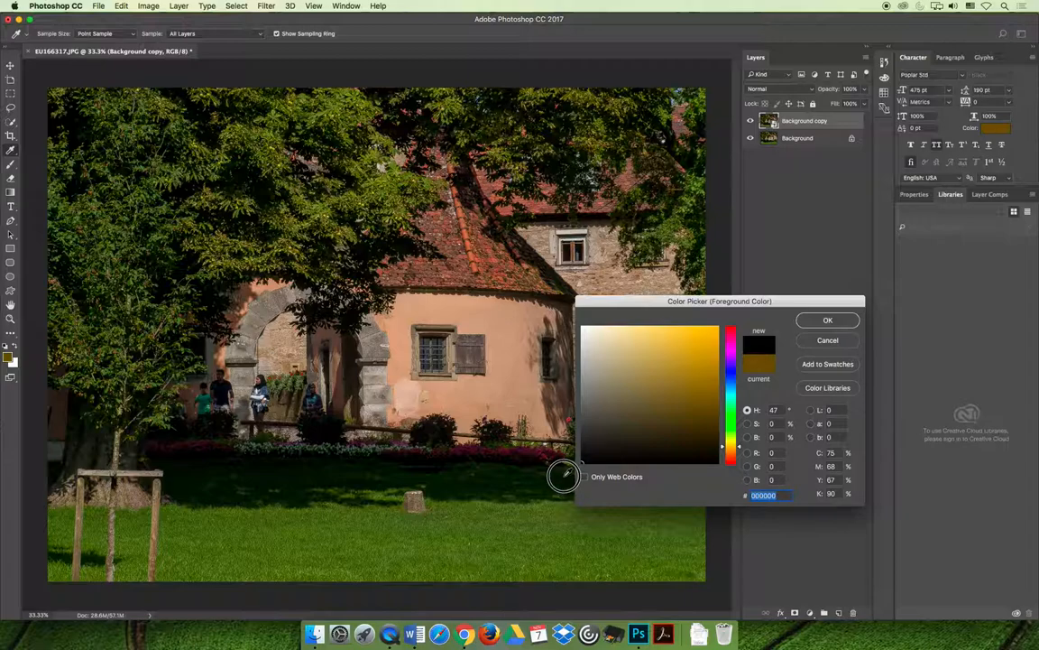
click(586, 438)
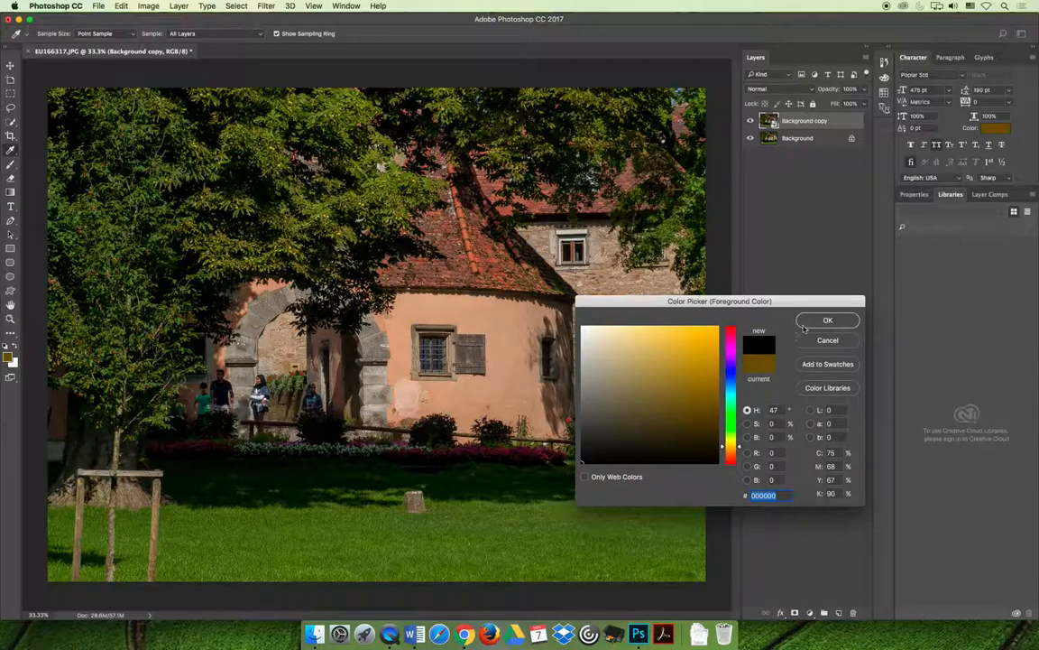
click(826, 321)
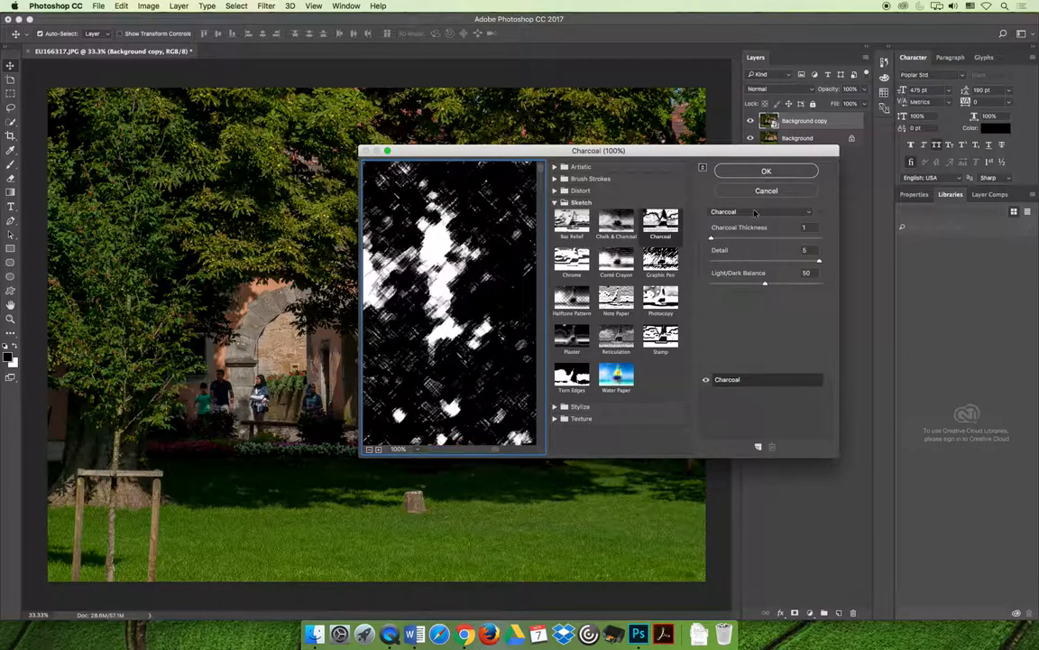
Apply the black Charcoal effect to the Background copy as a smart filter.
click(765, 170)
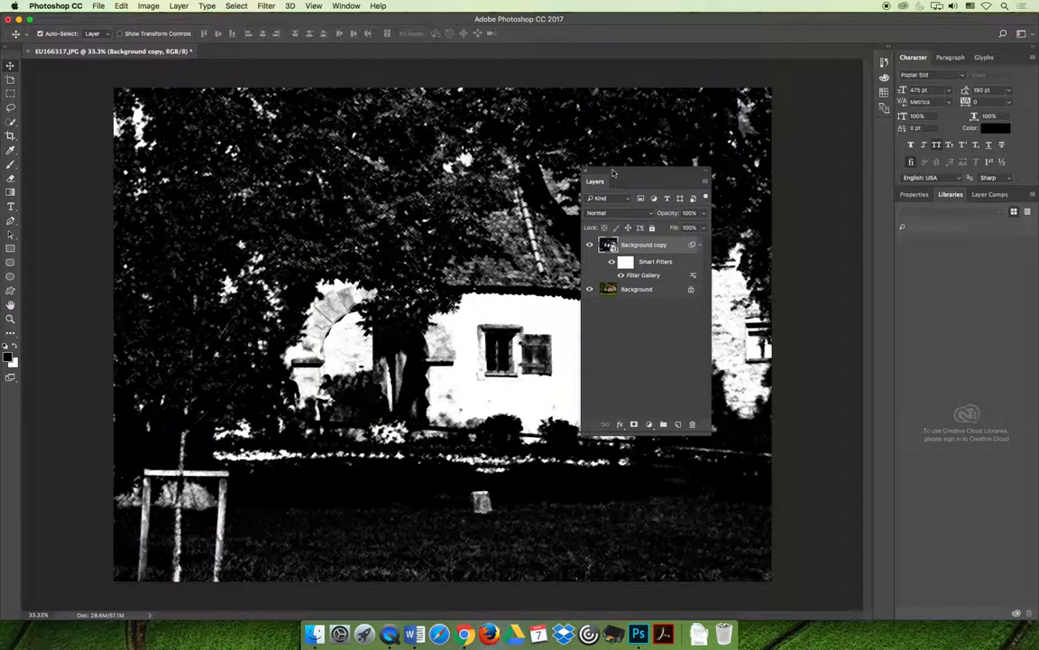
Target the smart filter mask and draw a test gradient fading the charcoal effect.
drag(596, 181, 715, 247)
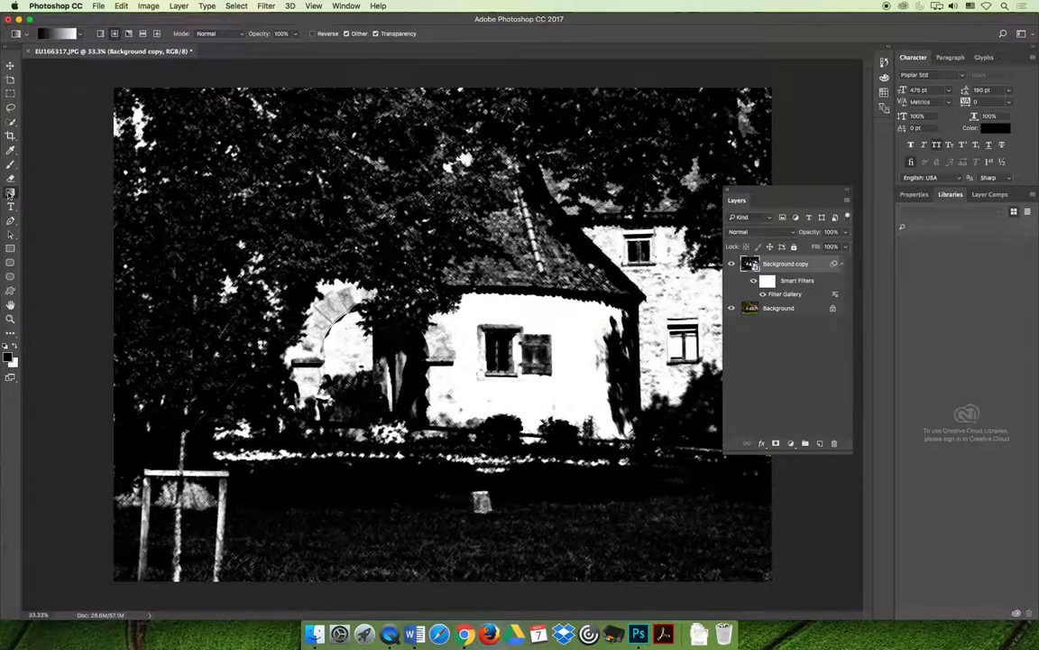
click(767, 282)
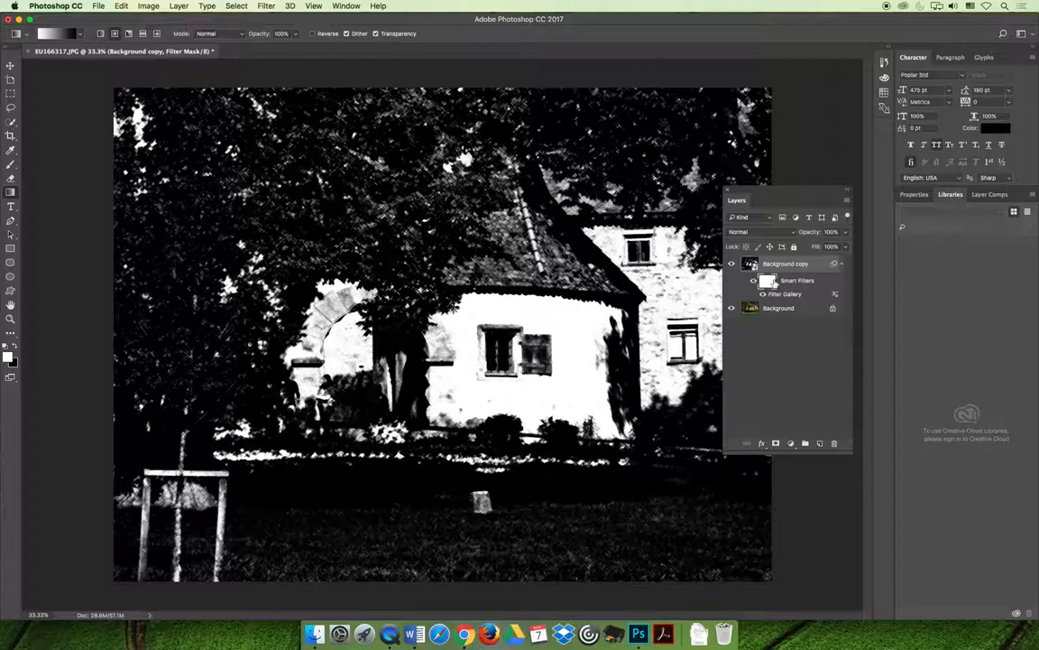
drag(538, 337, 808, 502)
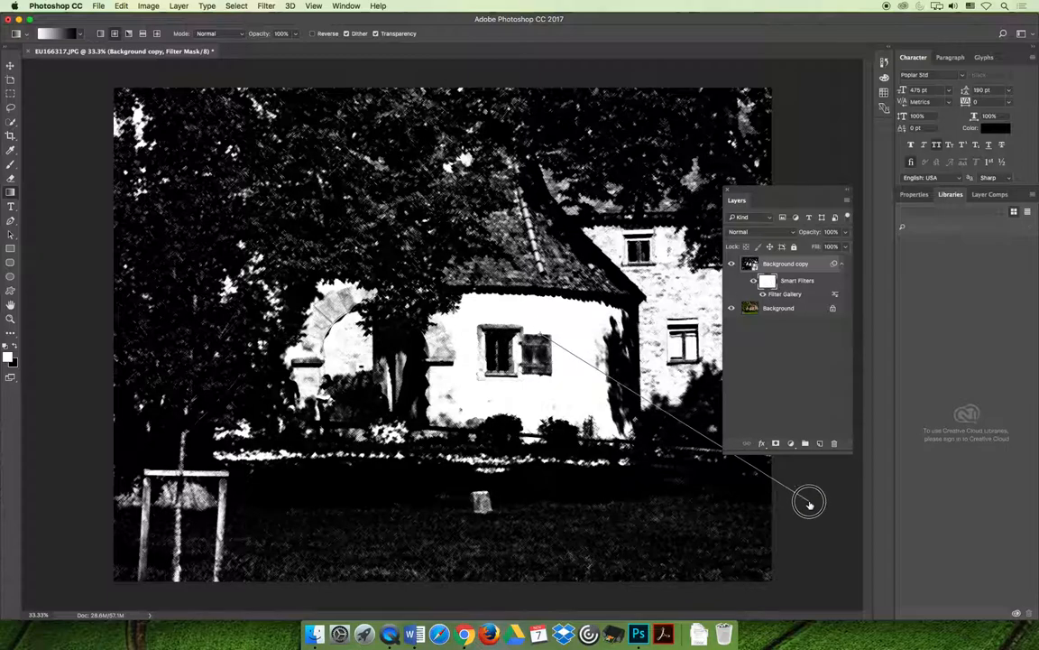
click(754, 281)
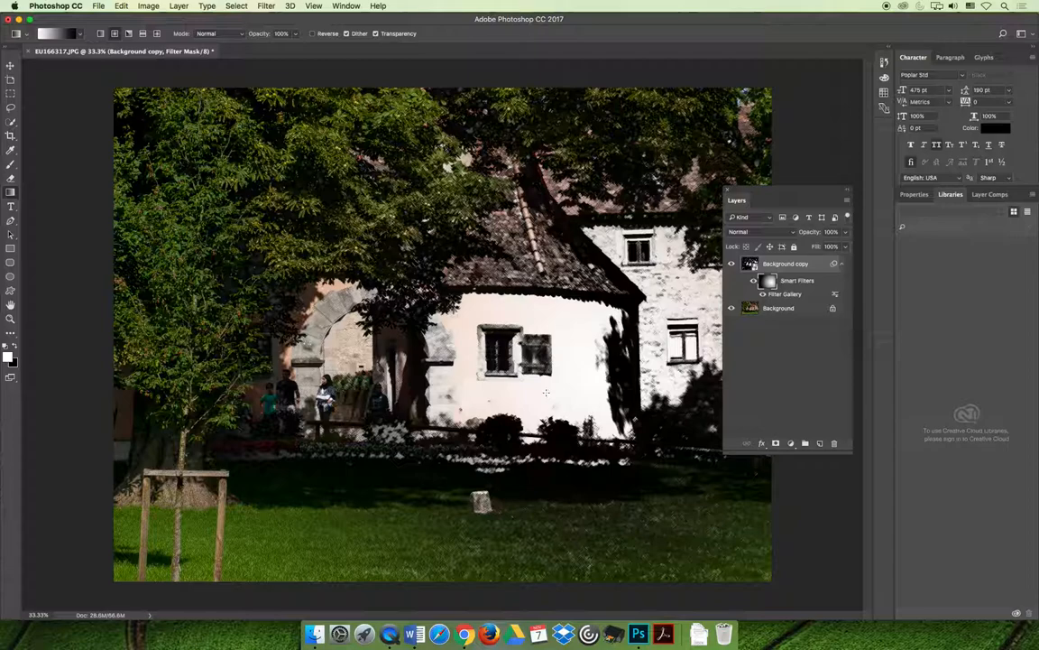
mouse_move(550, 401)
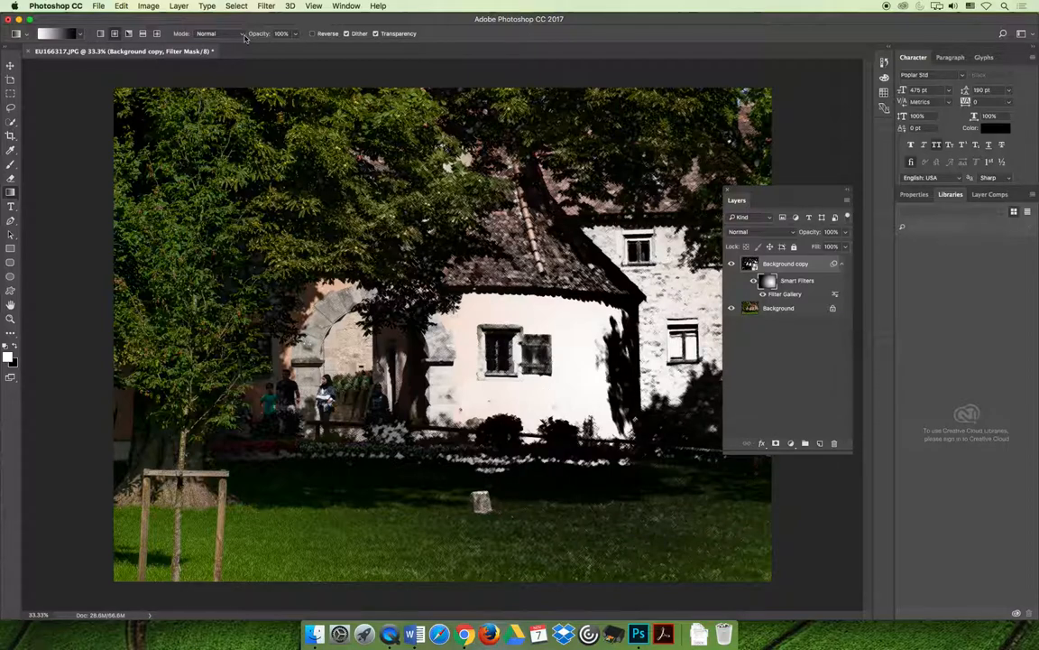
Undo the gradient on the filter mask and switch to the Brush tool.
click(121, 6)
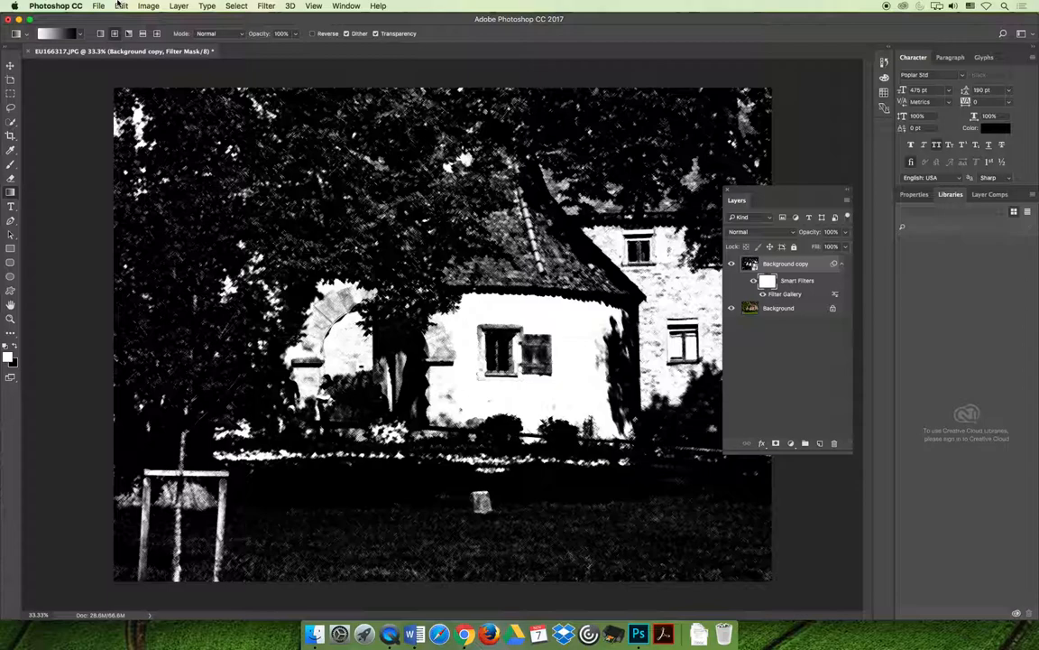
click(11, 164)
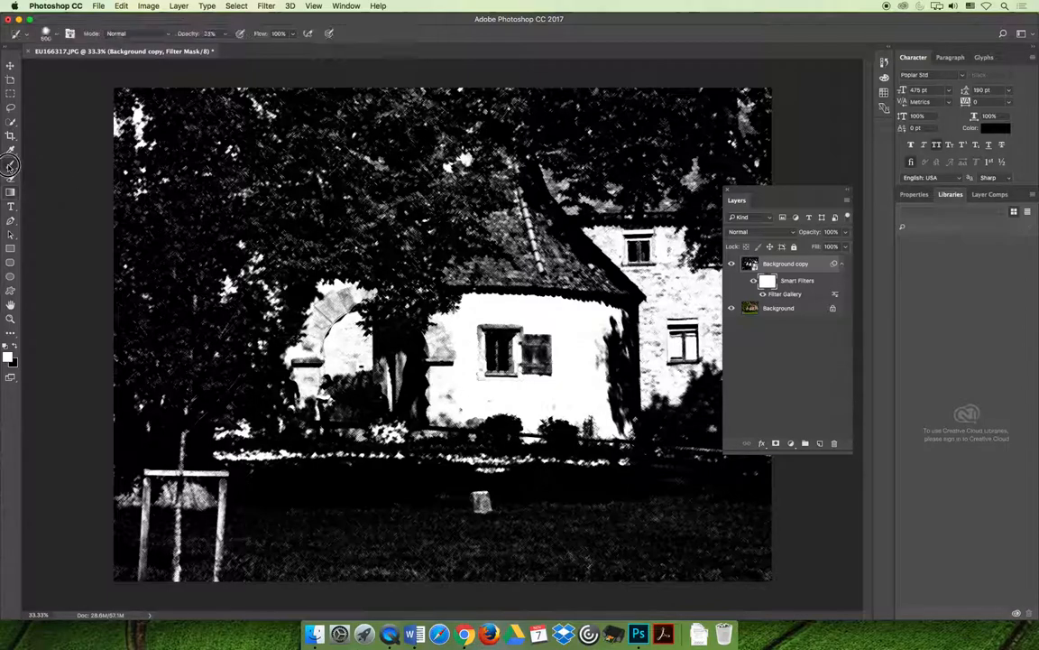
mouse_move(10, 164)
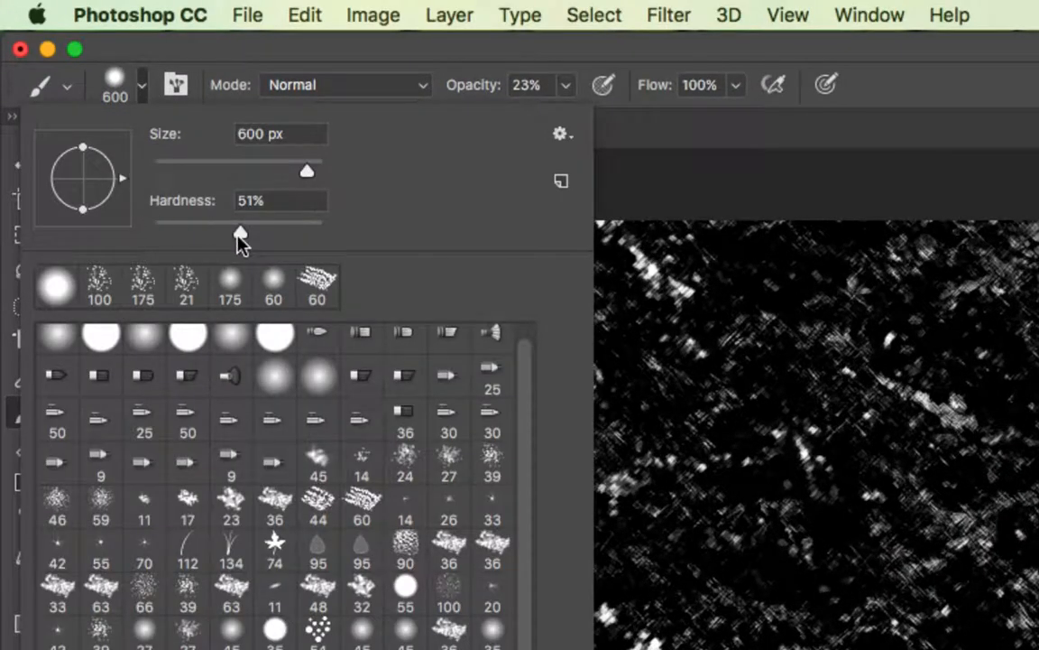
mouse_move(163, 56)
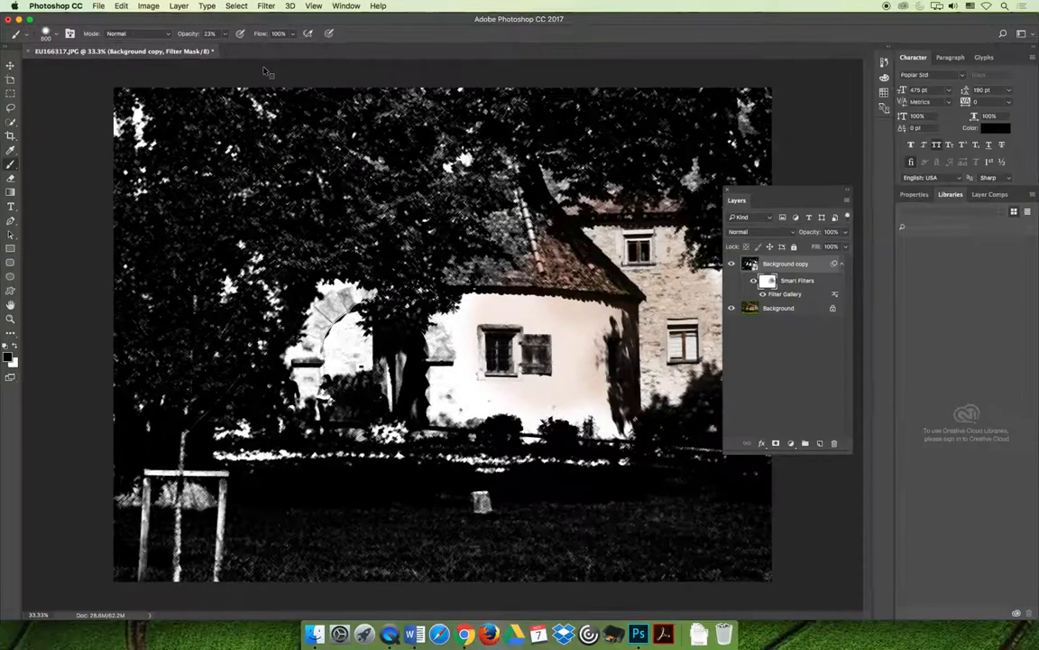
Brush over the house front, people, hedge and lawn to restore their original colour.
click(531, 216)
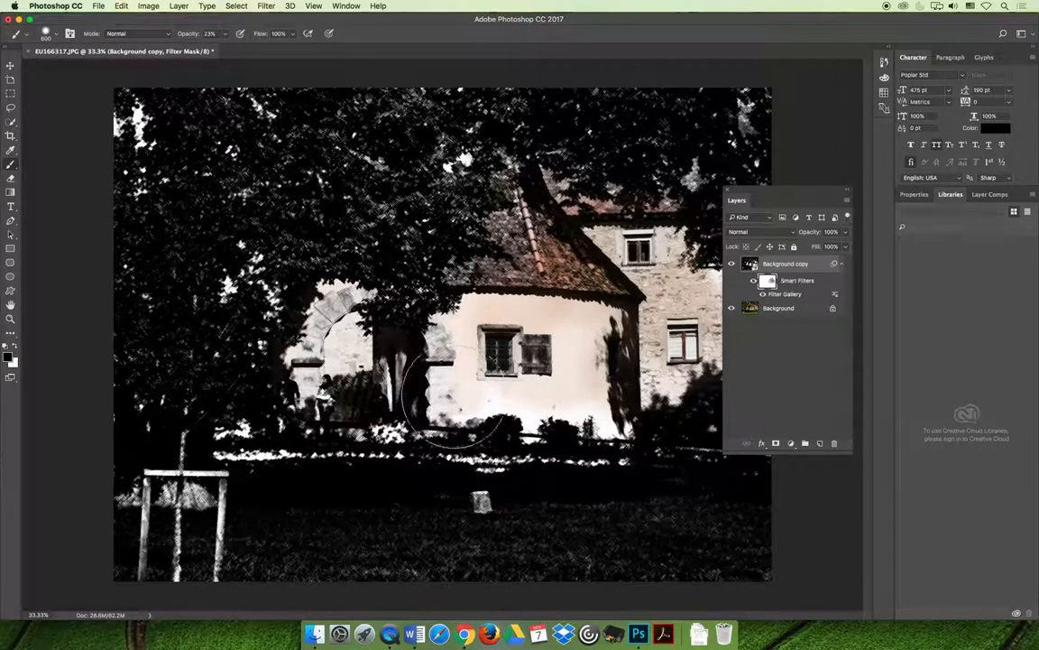
drag(442, 406, 307, 538)
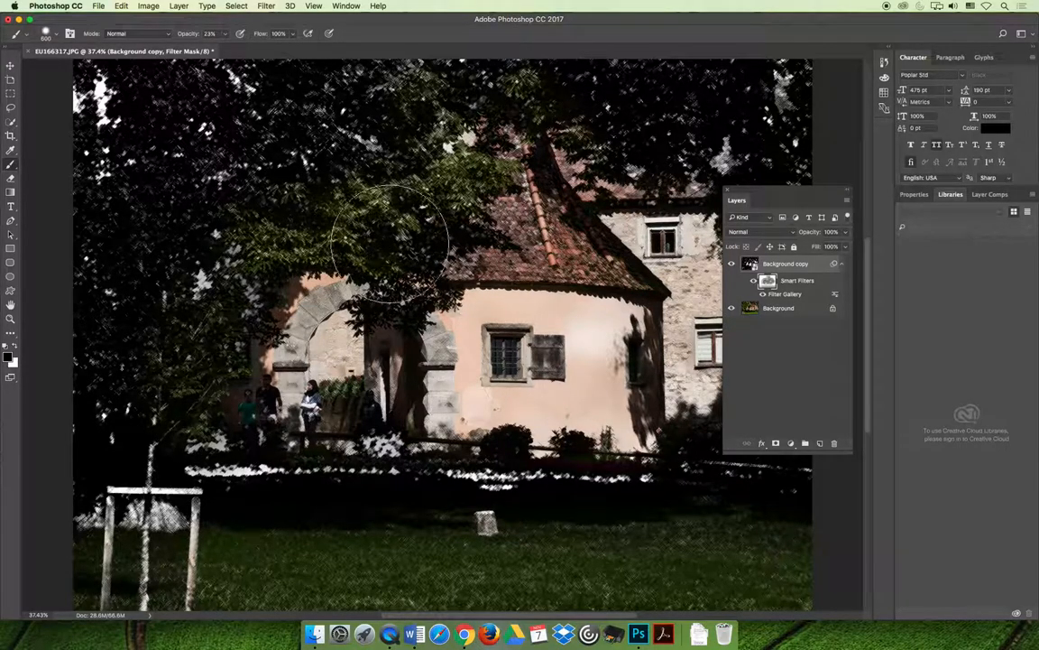
drag(388, 249, 596, 252)
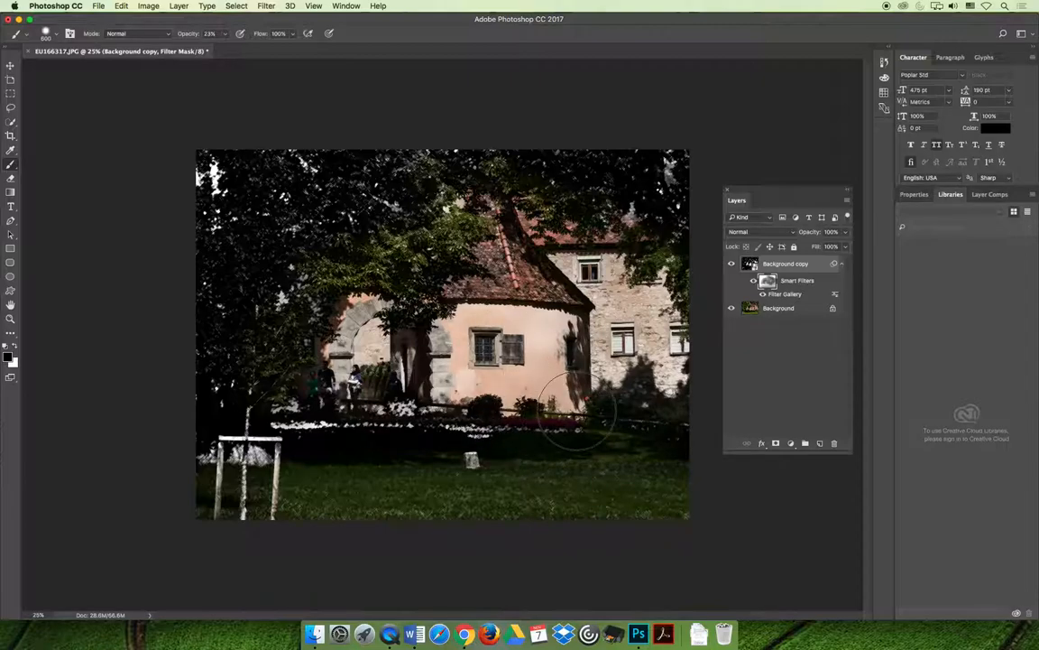
drag(577, 406, 648, 431)
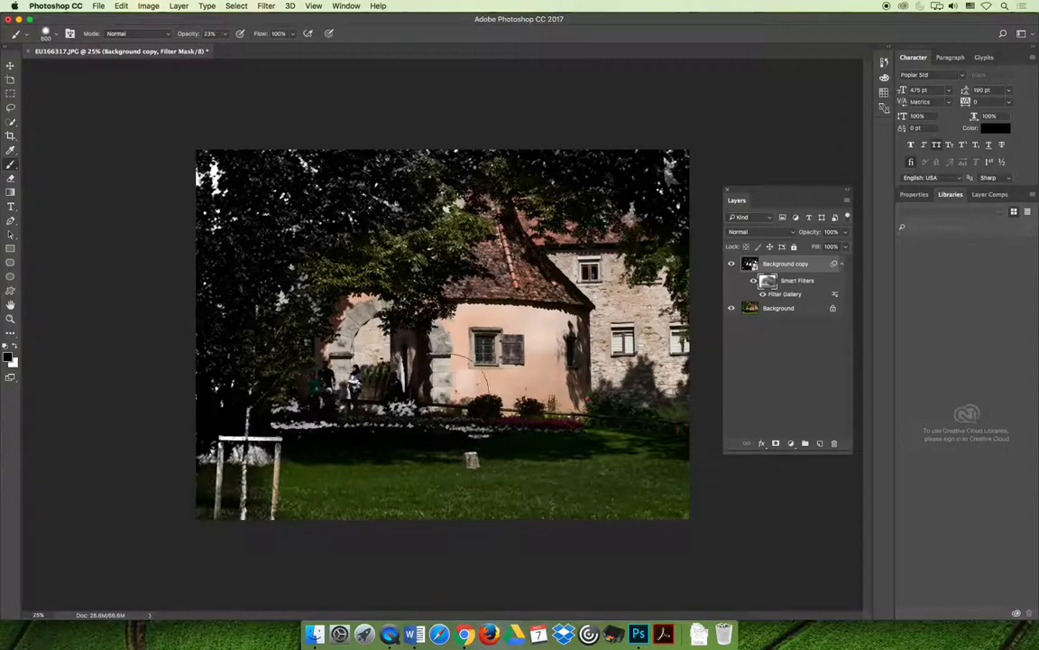
mouse_move(702, 184)
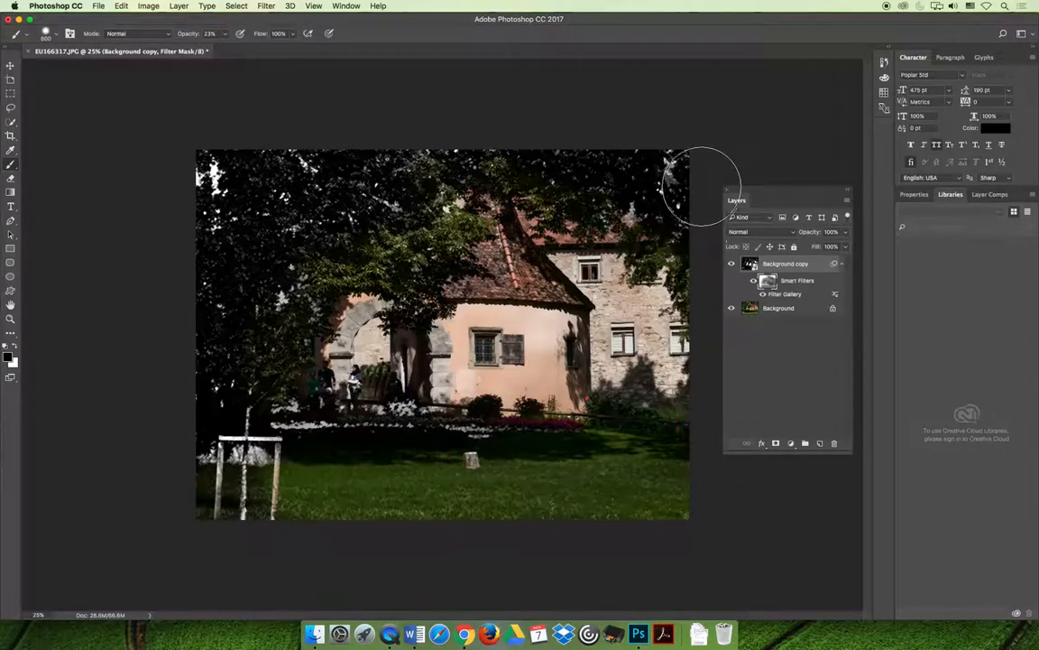